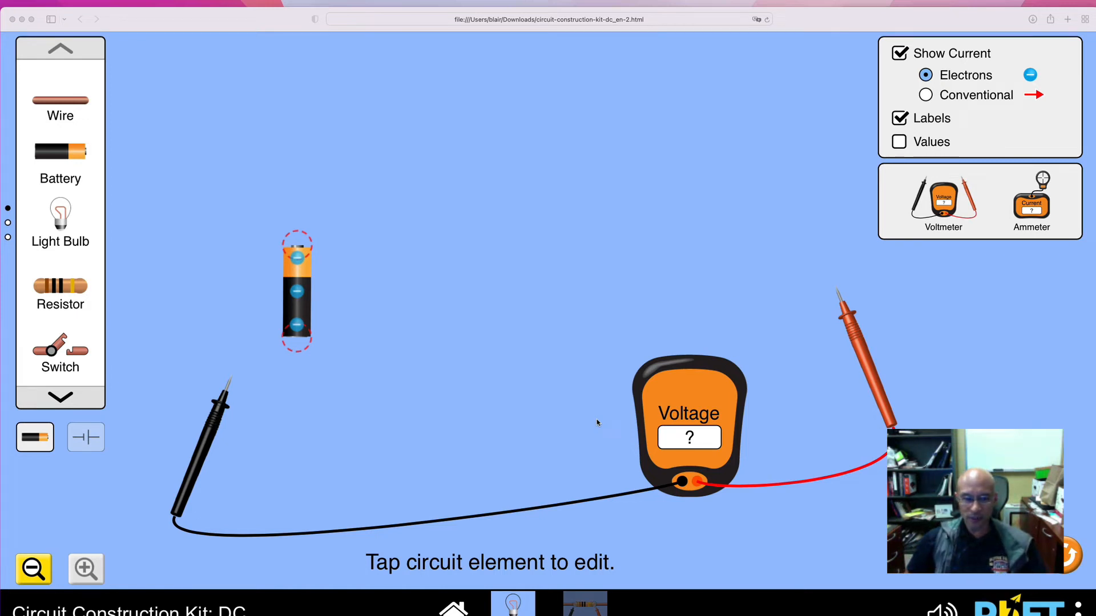
{"action": "mouse_move", "coordinate": [593, 432]}
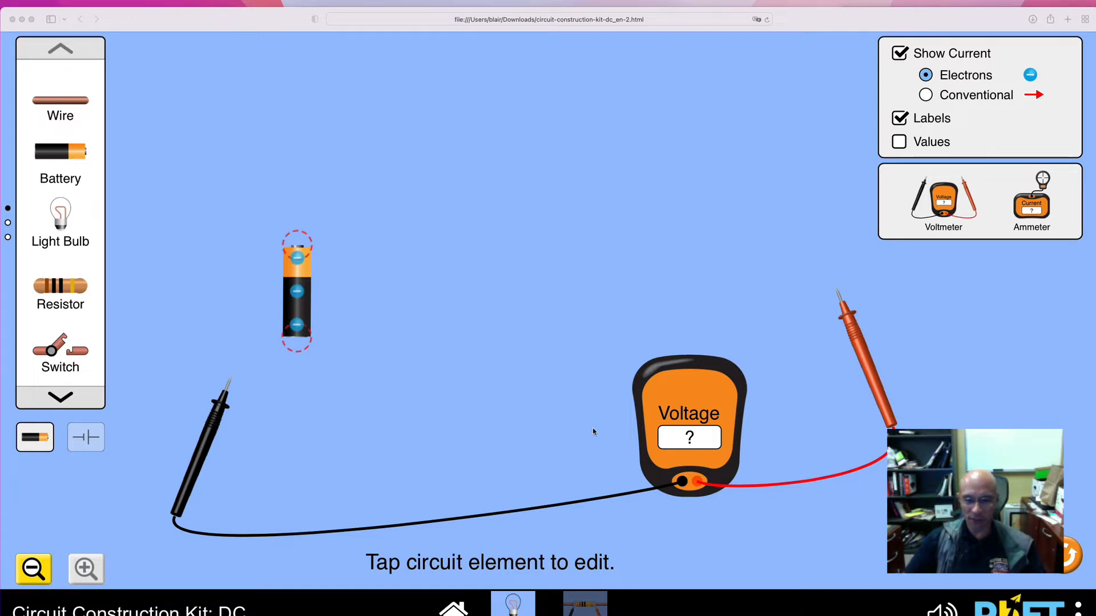
{"action": "mouse_move", "coordinate": [76, 292]}
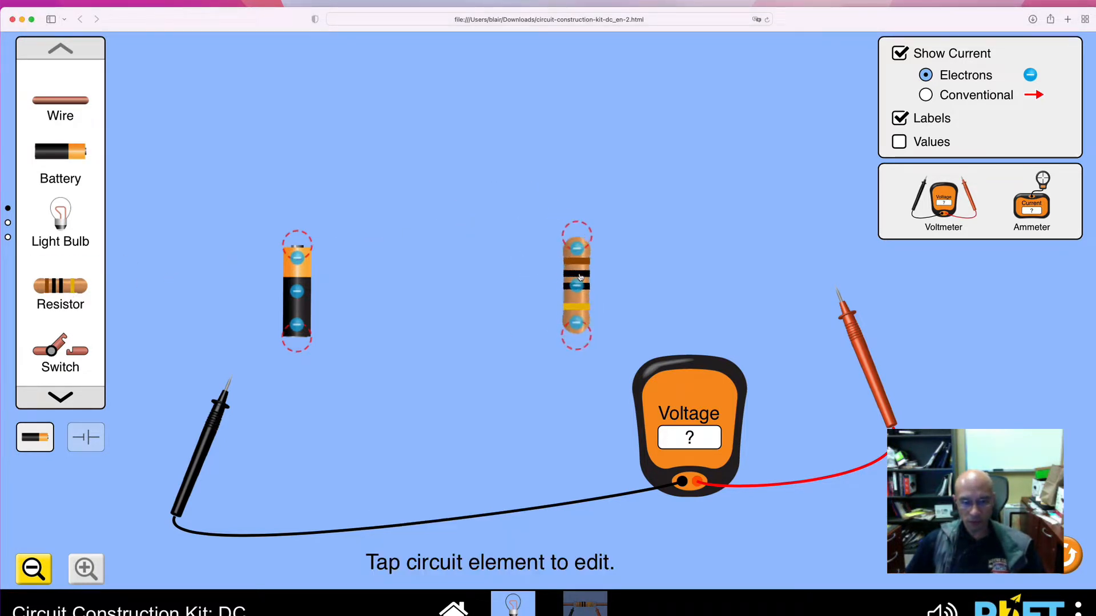
Wire the battery, resistor and open switch together into a single loop.
{"action": "left_click", "coordinate": [575, 284]}
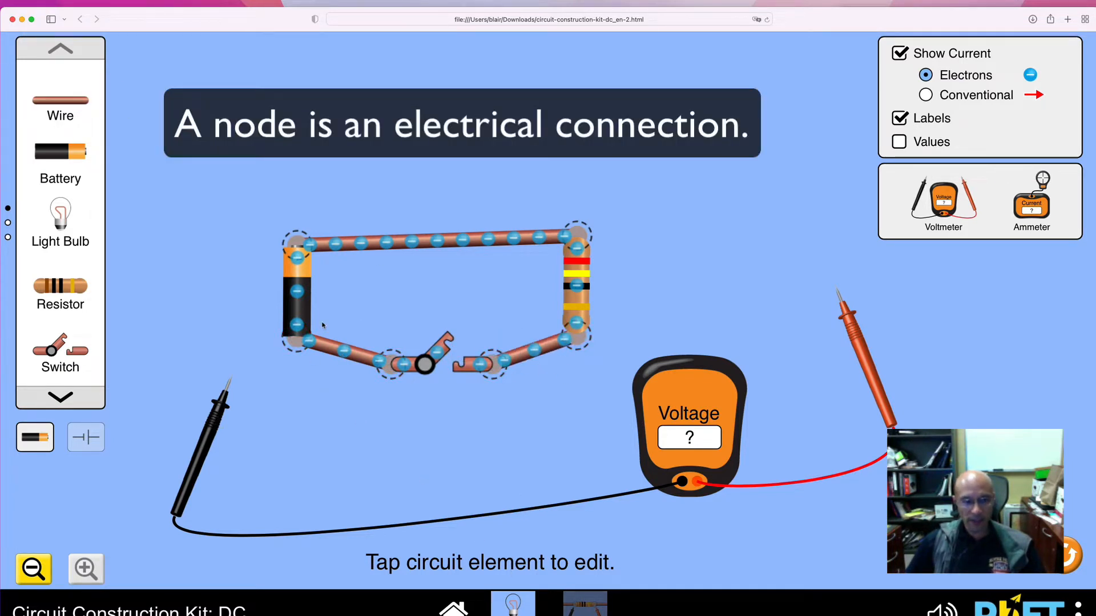
{"action": "mouse_move", "coordinate": [134, 203]}
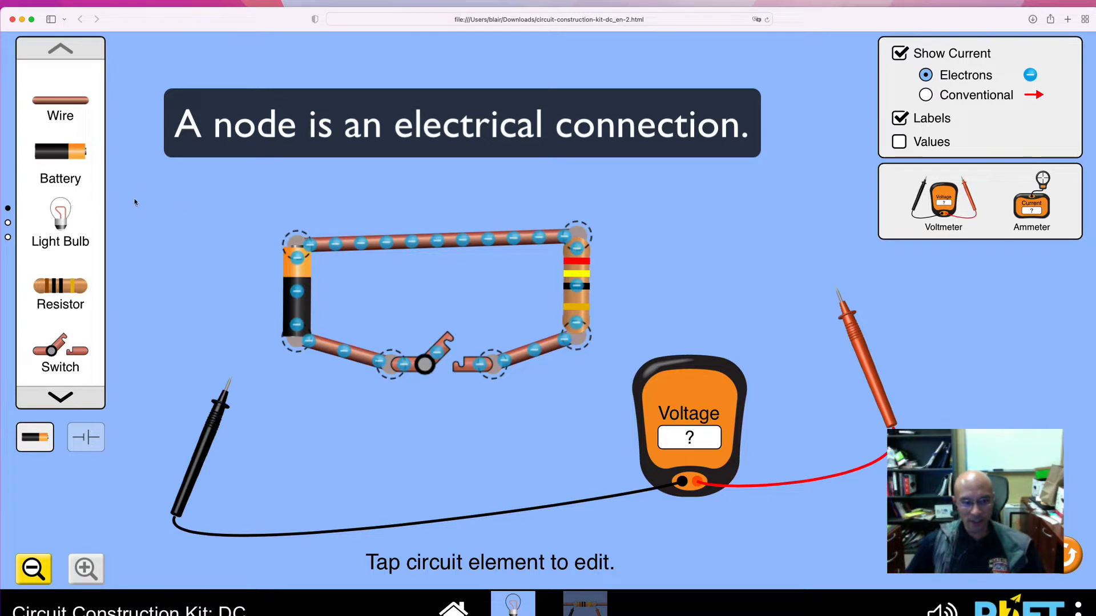
{"action": "mouse_move", "coordinate": [333, 248]}
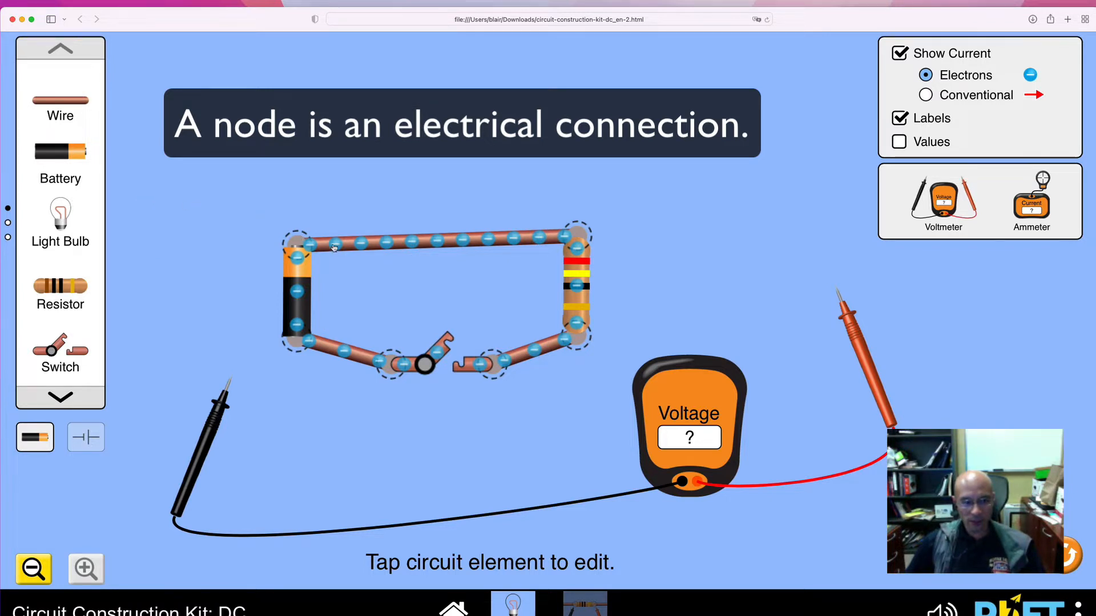
{"action": "left_click", "coordinate": [419, 240]}
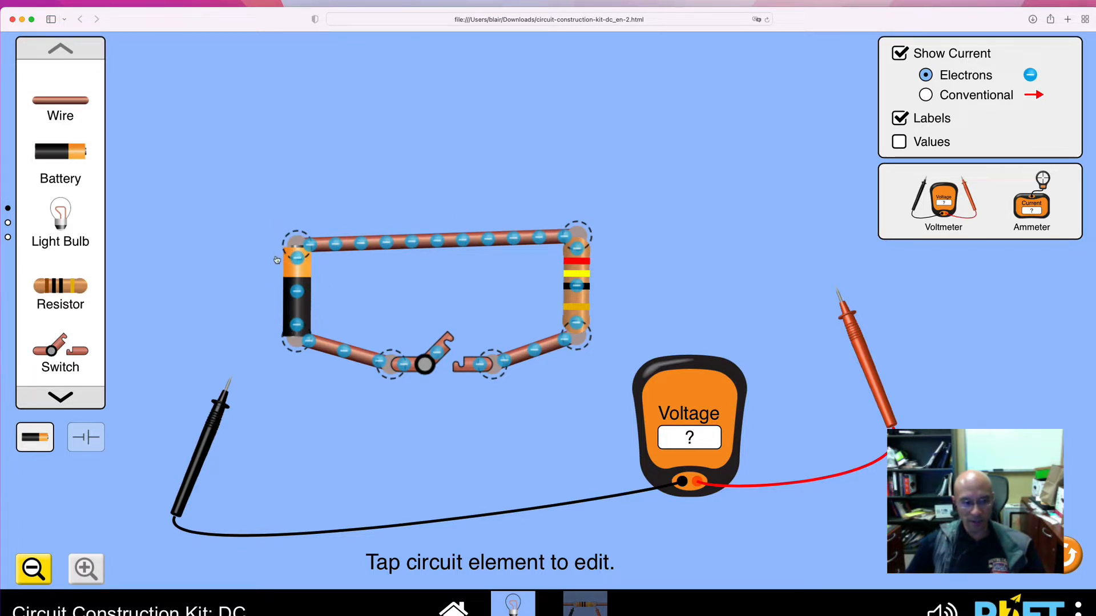
{"action": "mouse_move", "coordinate": [297, 350]}
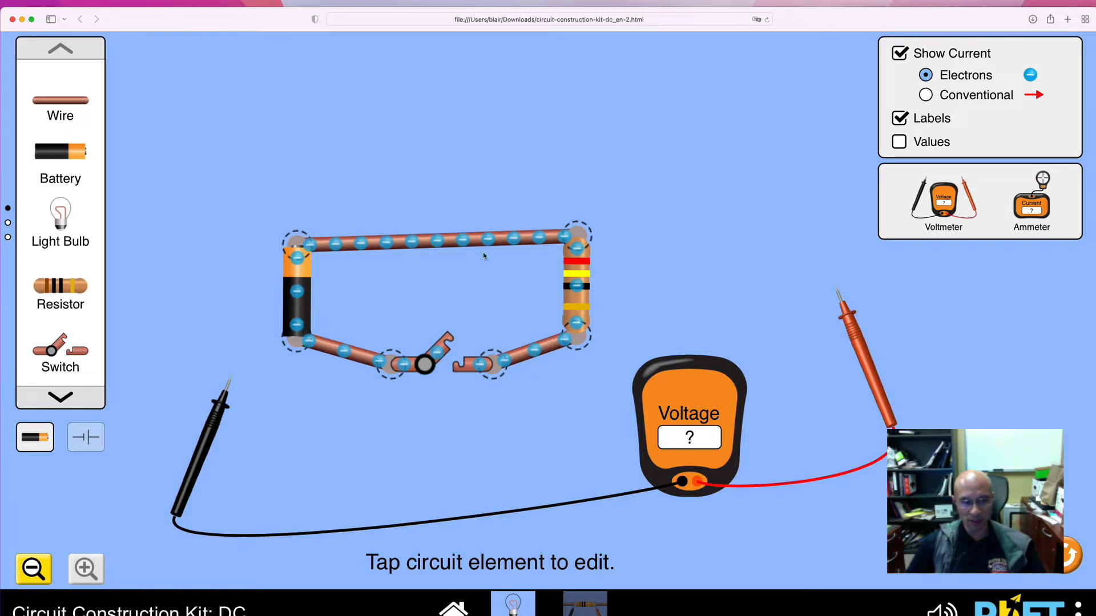
{"action": "mouse_move", "coordinate": [580, 333]}
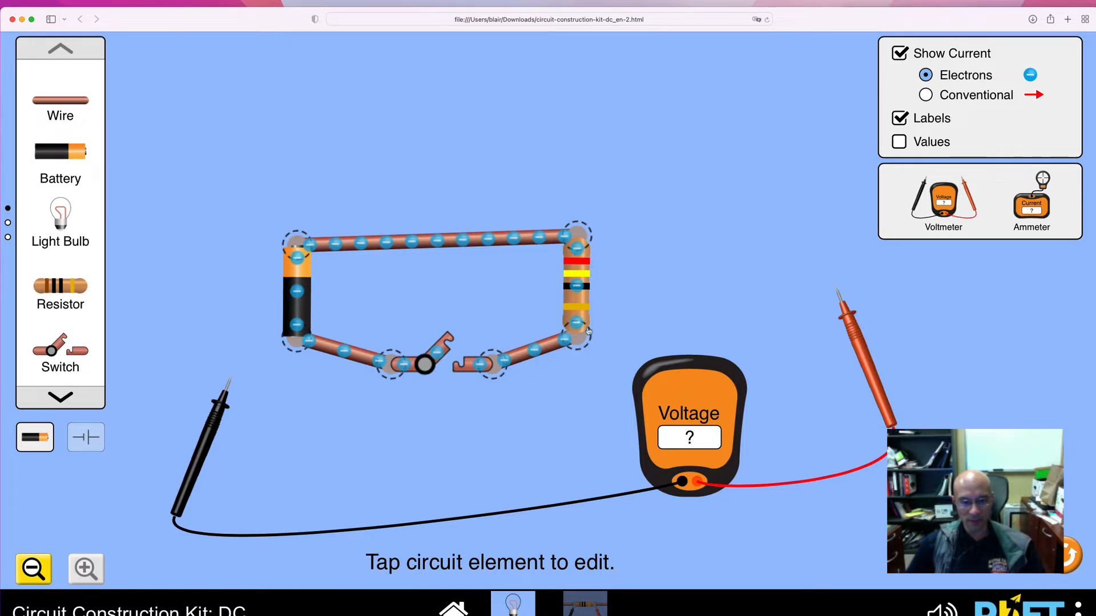
{"action": "mouse_move", "coordinate": [297, 244]}
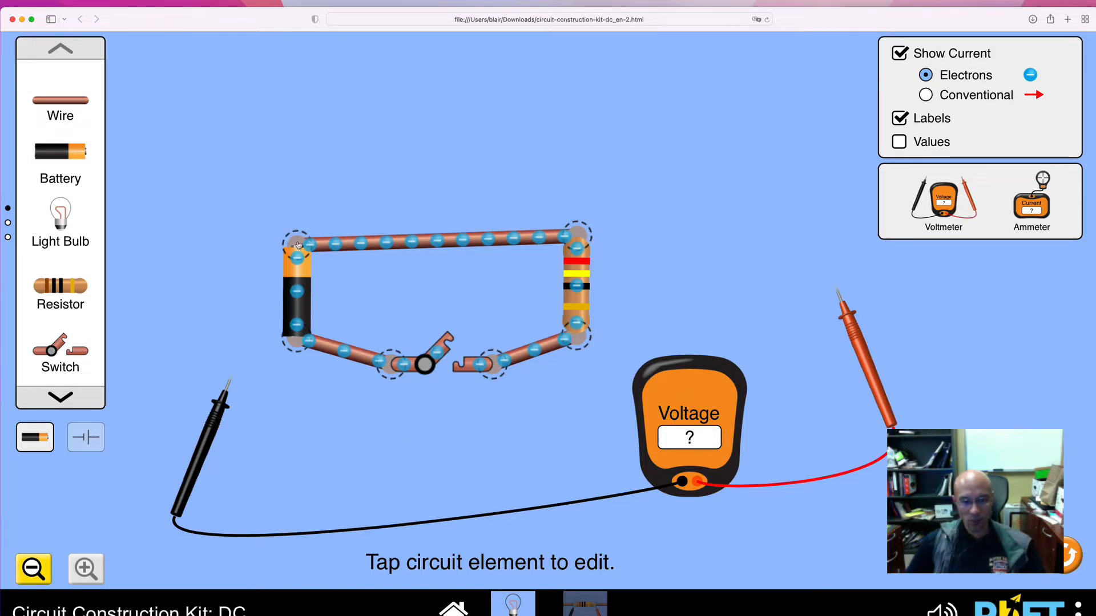
{"action": "mouse_move", "coordinate": [317, 224]}
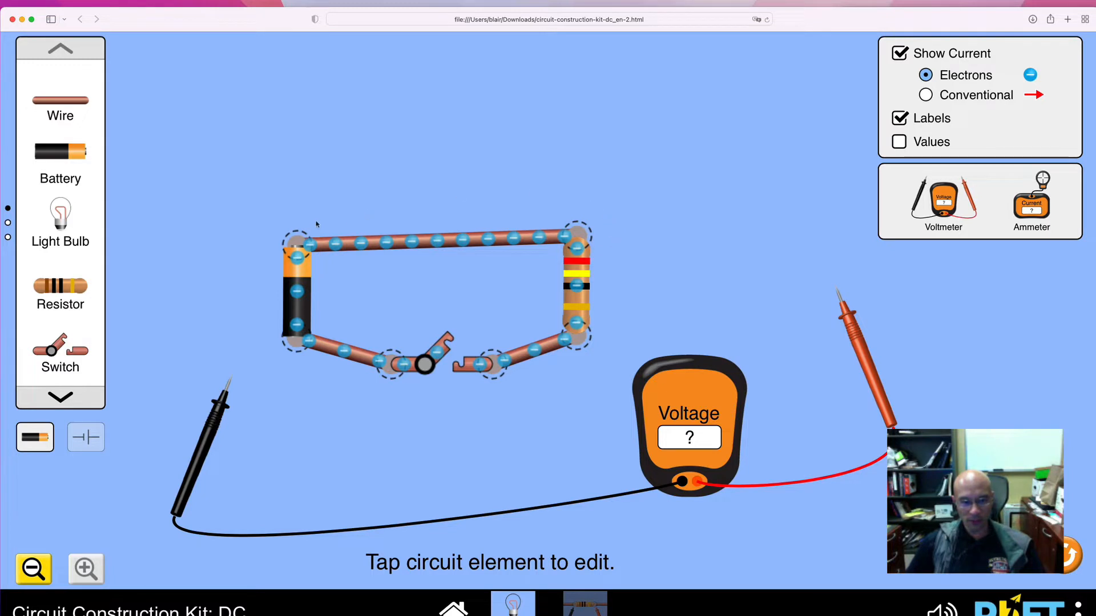
{"action": "mouse_move", "coordinate": [284, 367]}
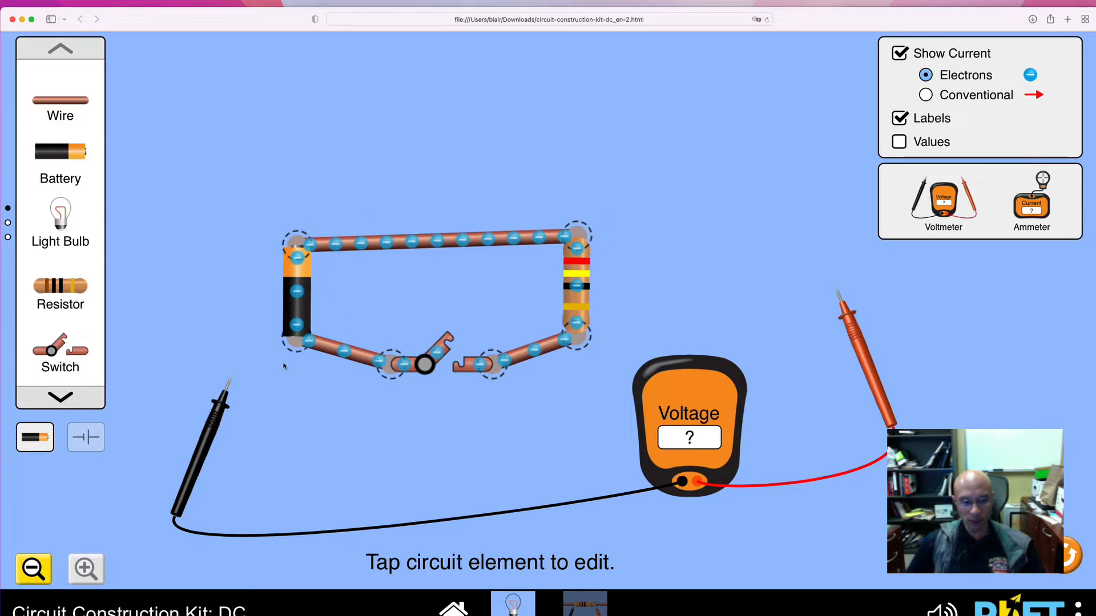
{"action": "left_click", "coordinate": [342, 363]}
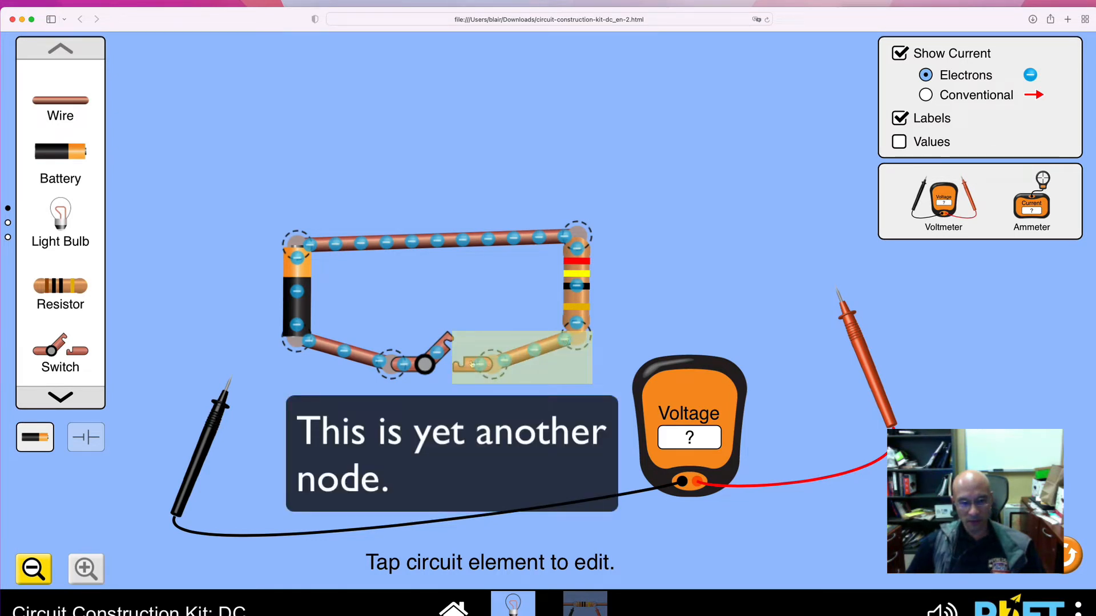
Toggle the switch closed, open, then closed again so current flows around the loop.
{"action": "left_click", "coordinate": [489, 360]}
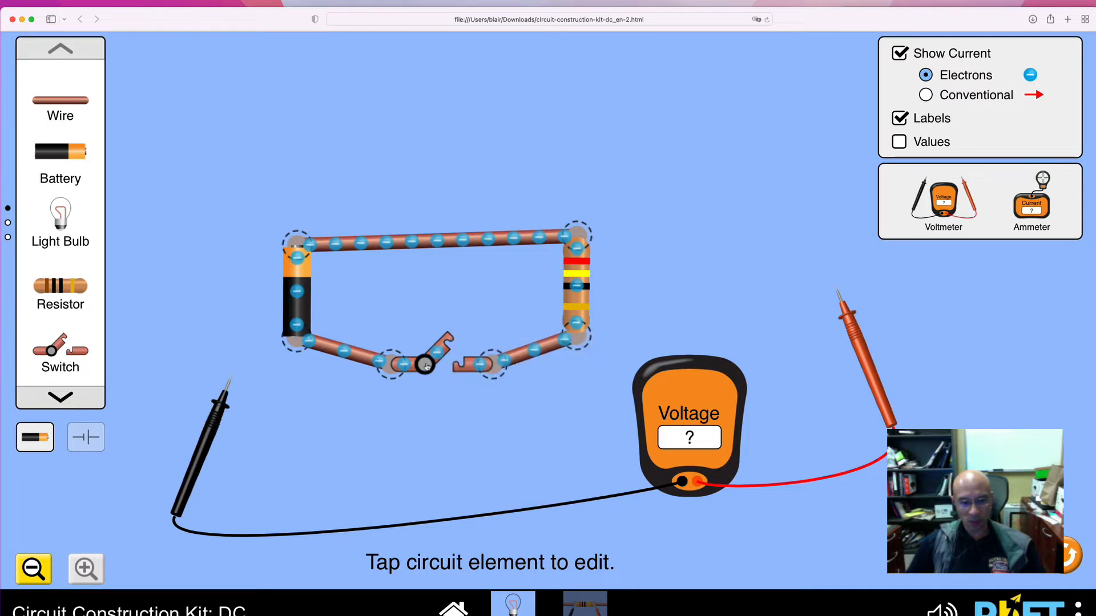
{"action": "left_click", "coordinate": [425, 363]}
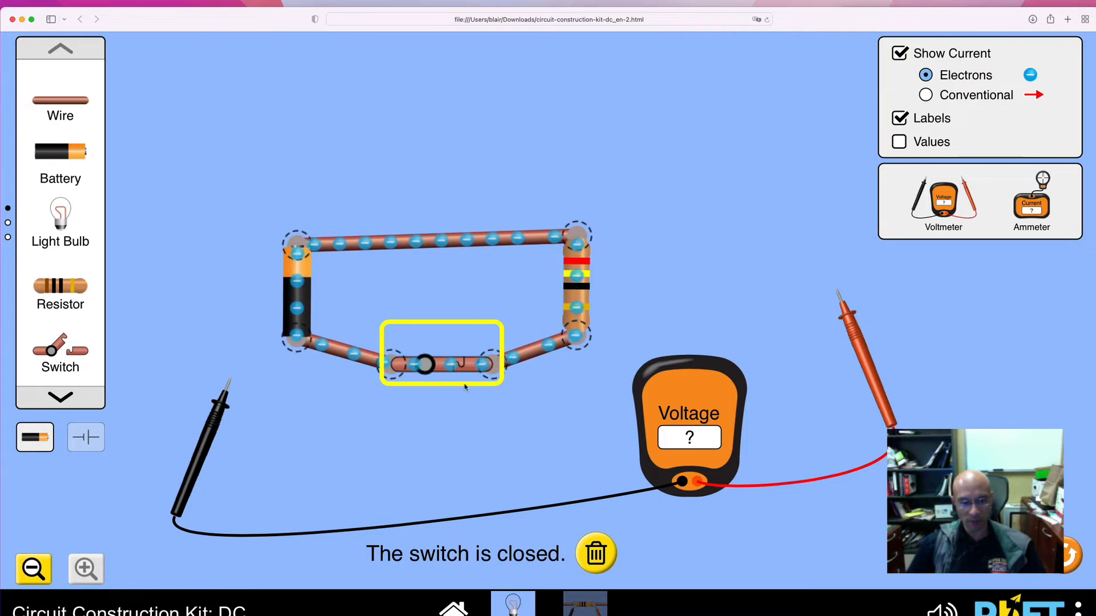
{"action": "left_click", "coordinate": [430, 363]}
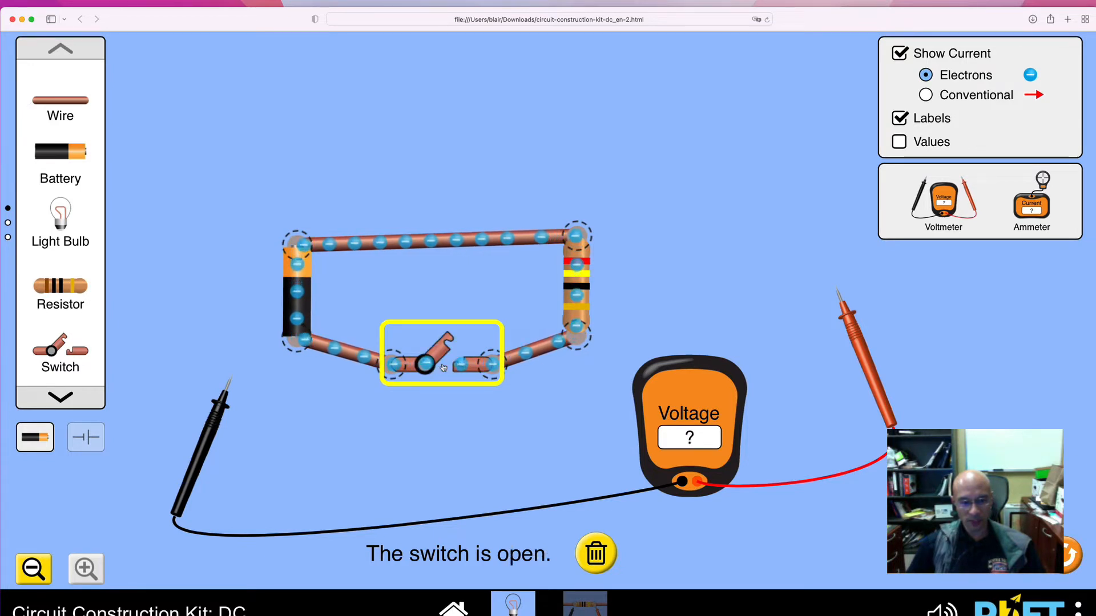
{"action": "mouse_move", "coordinate": [392, 334]}
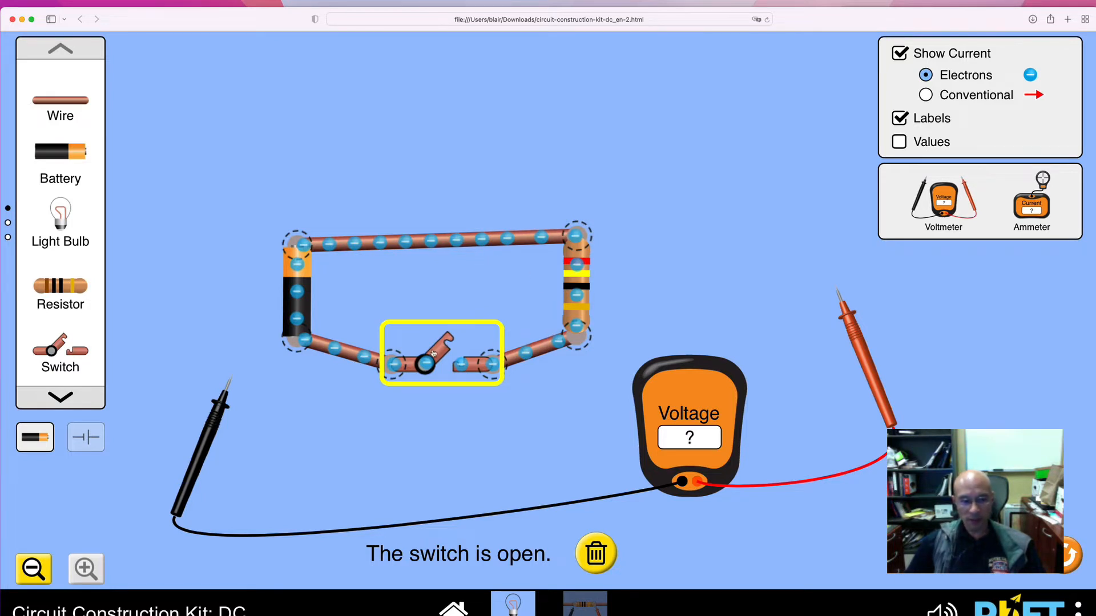
{"action": "left_click", "coordinate": [433, 350]}
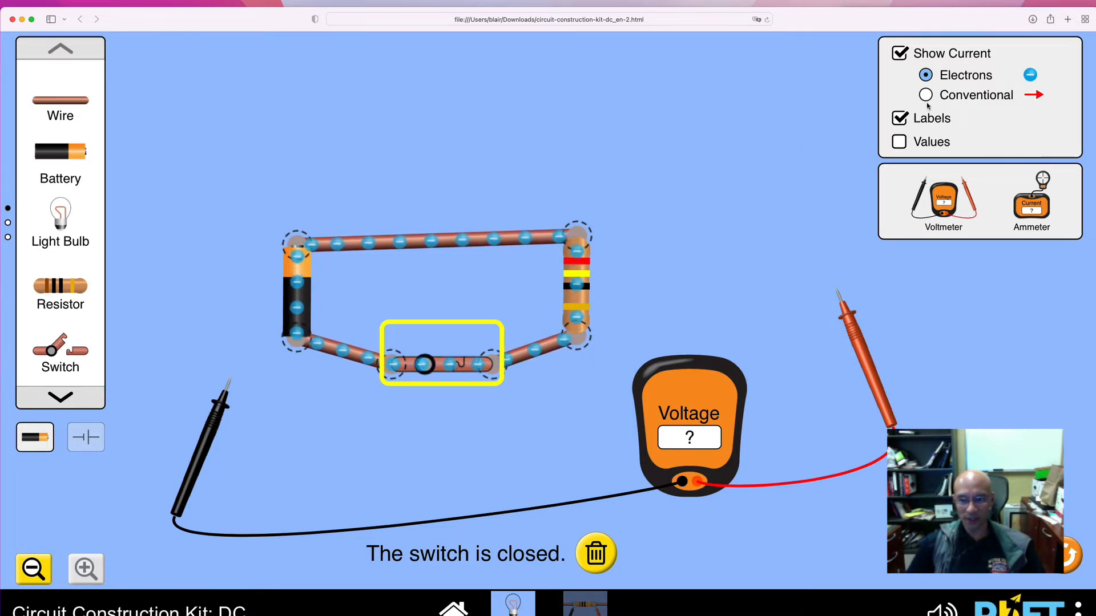
{"action": "left_click", "coordinate": [926, 95]}
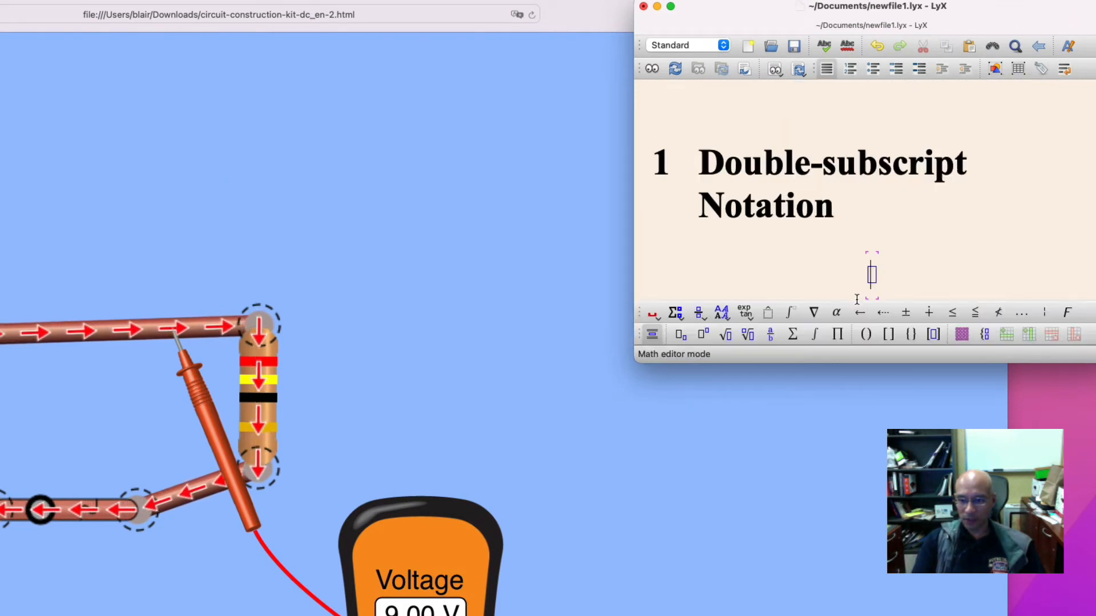
Write the equation V_AB = 9 V in the LyX notes.
{"action": "type", "text": "V"}
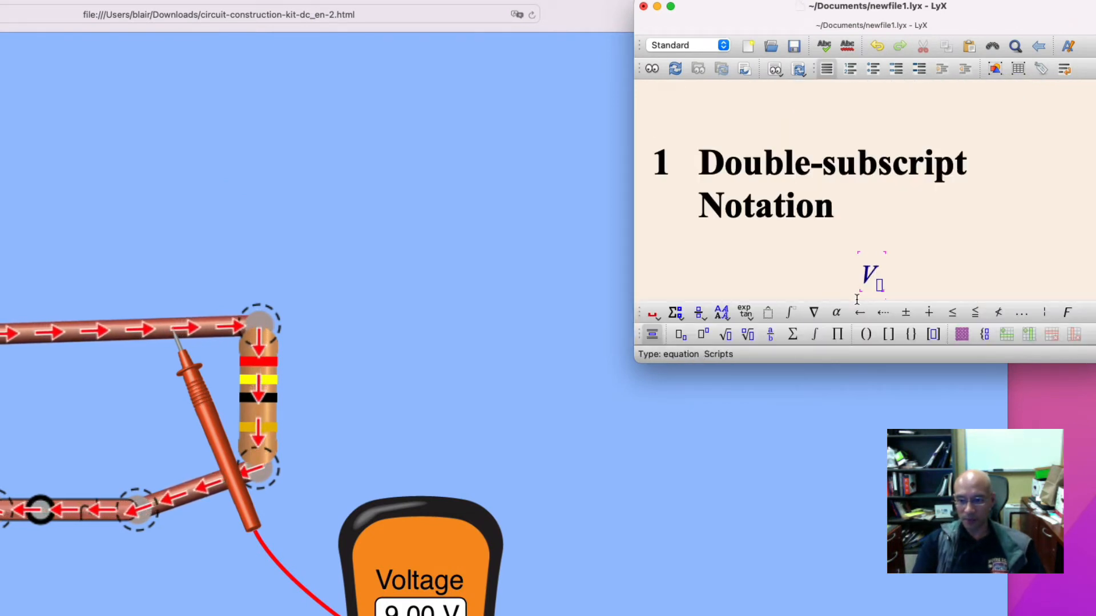
{"action": "type", "text": "AB"}
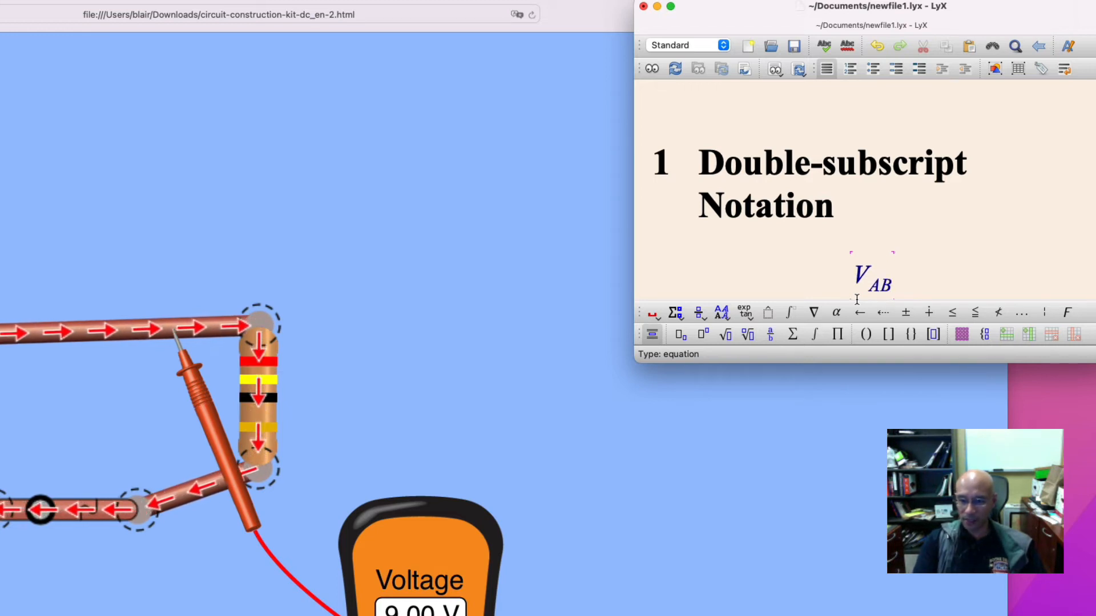
{"action": "type", "text": "= 9 V"}
{"action": "type", "text": "expr"}
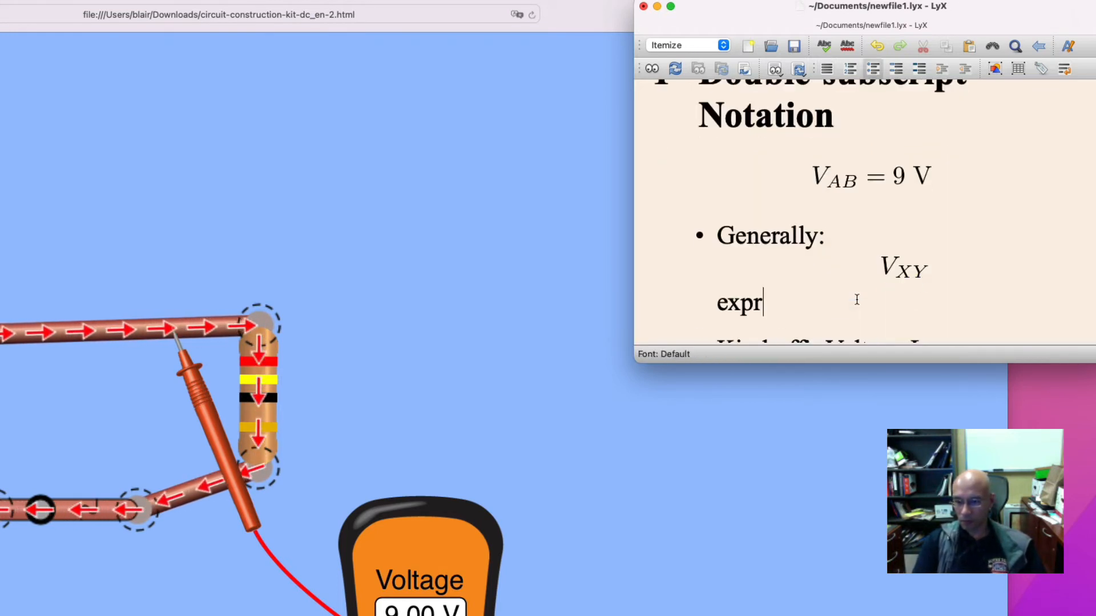
Add bullets: V_XY expresses node X's voltage relative to Y; this means node A is 9 V higher than B.
{"action": "type", "text": "esses the voltage at node X with"}
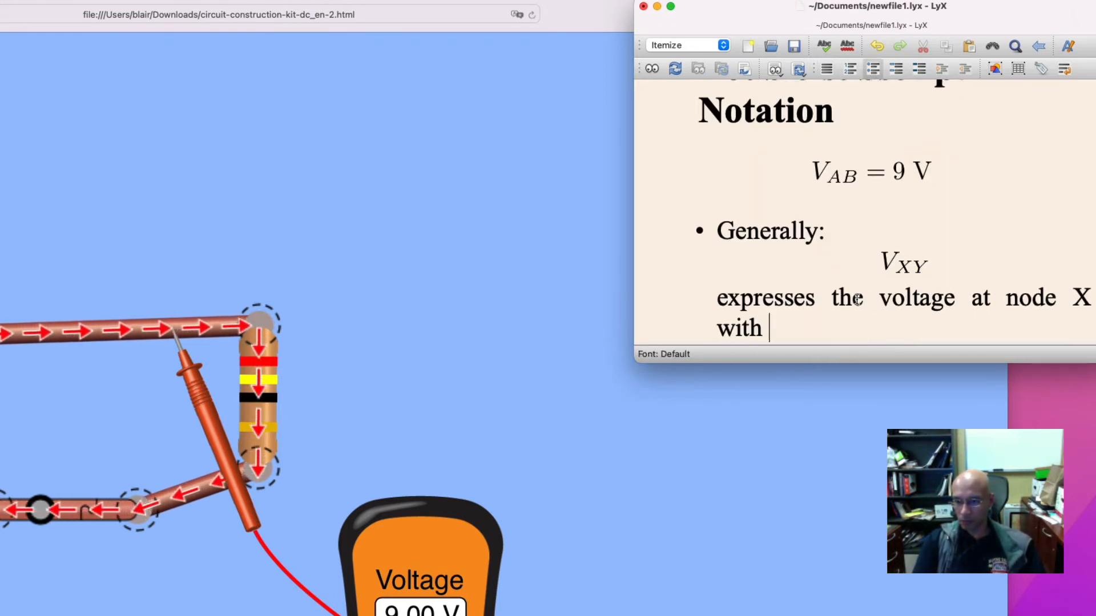
{"action": "type", "text": "reference to Y"}
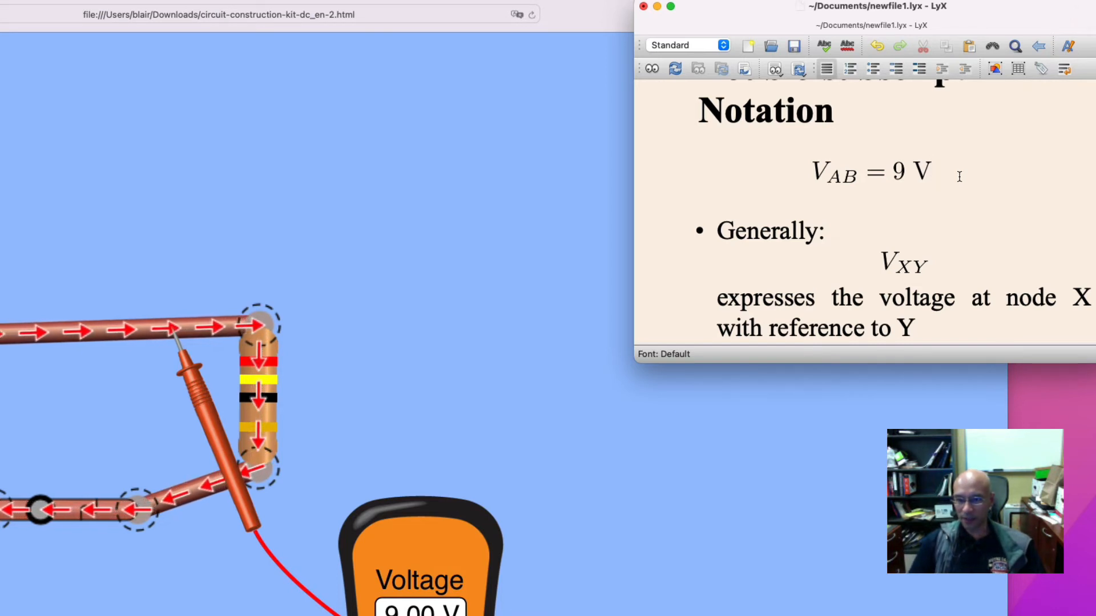
{"action": "type", "text": "This means"}
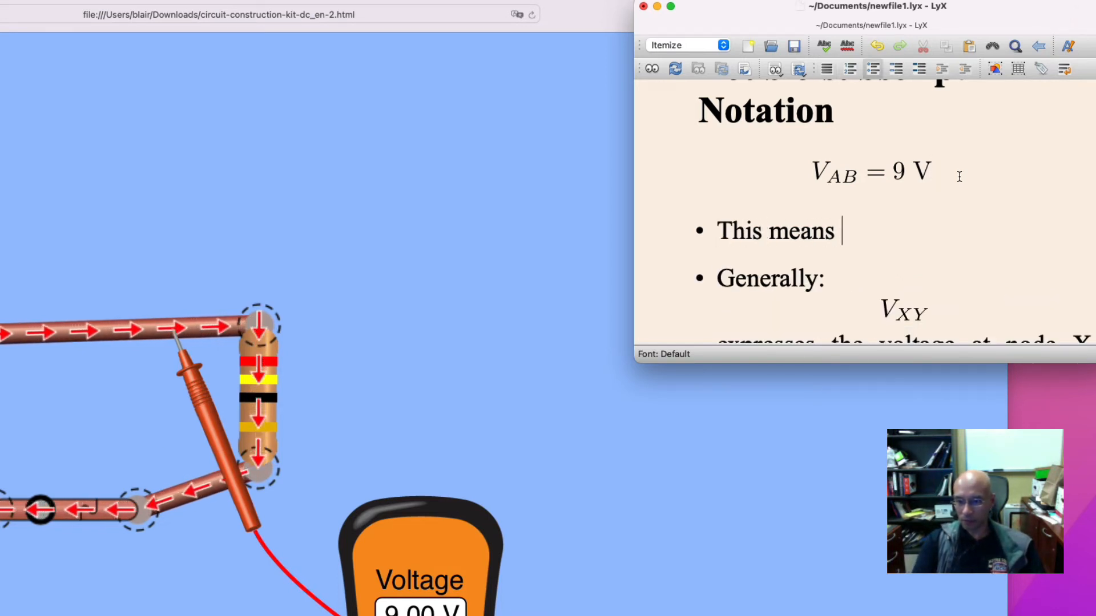
{"action": "type", "text": "node A is 9 V higher than B"}
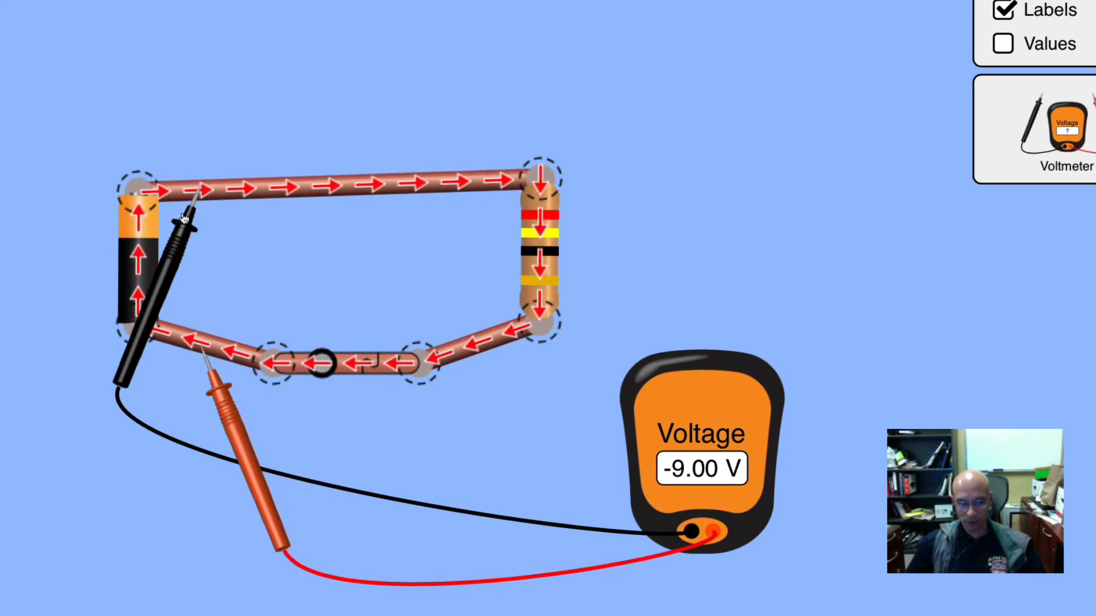
{"action": "mouse_move", "coordinate": [589, 509]}
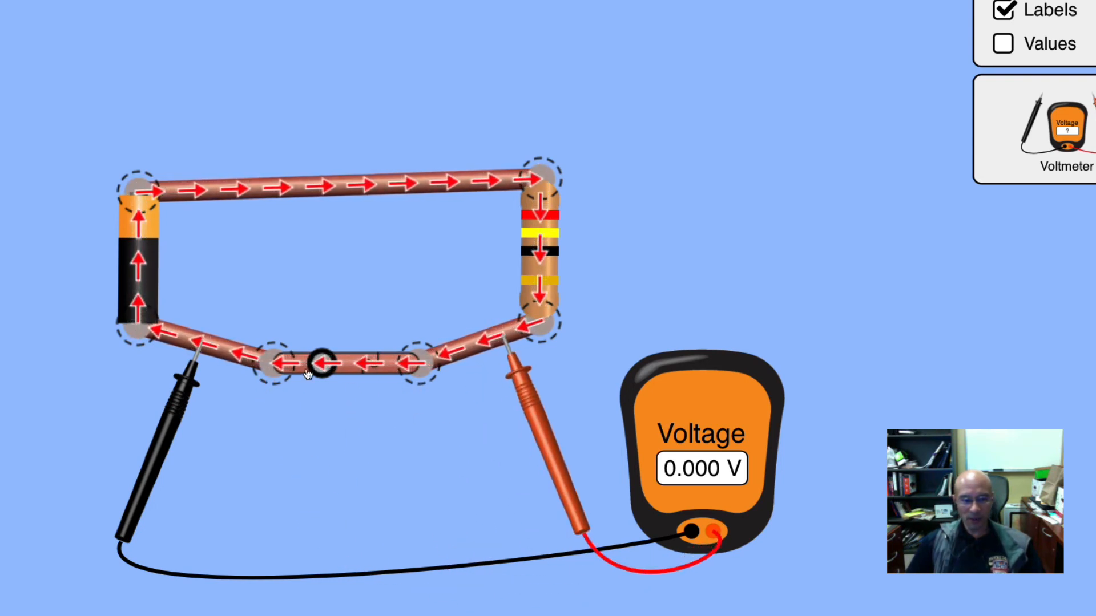
Open the switch to break the circuit and stop the current.
{"action": "left_click", "coordinate": [322, 365]}
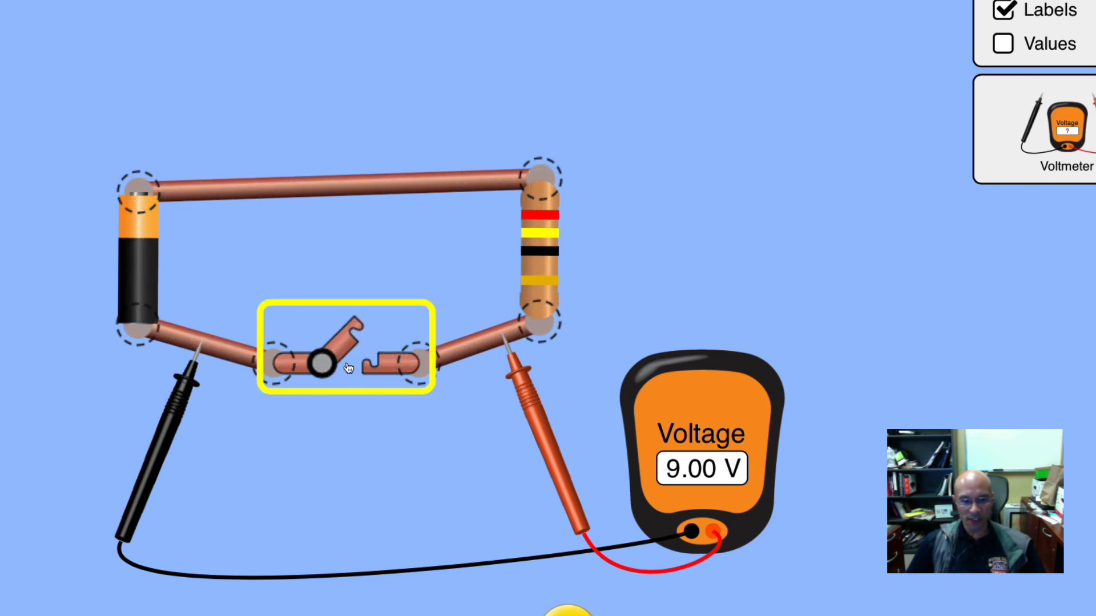
{"action": "mouse_move", "coordinate": [172, 340]}
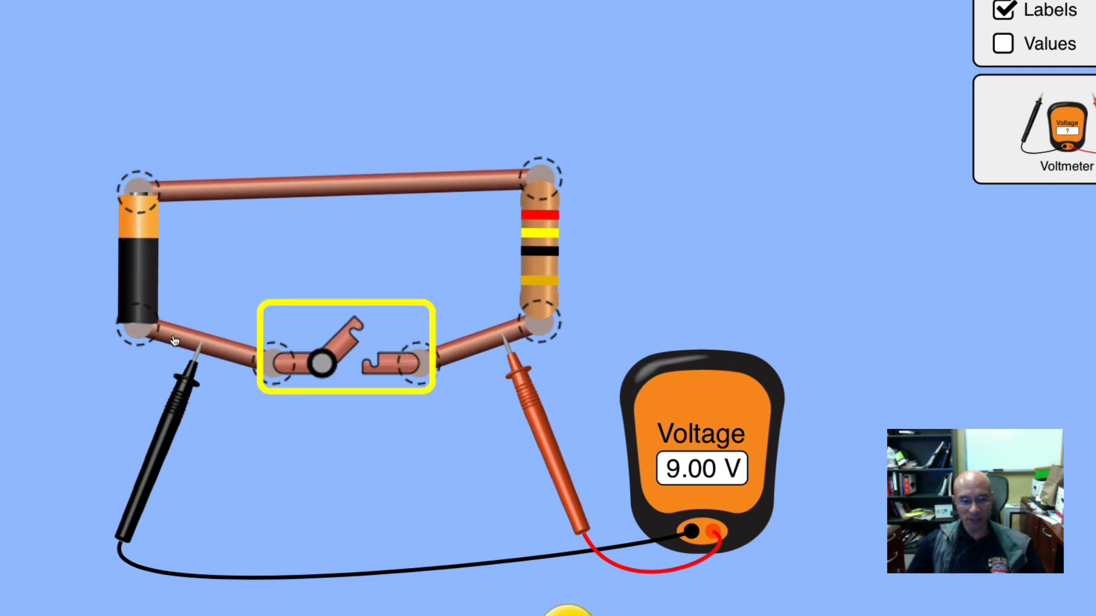
{"action": "mouse_move", "coordinate": [191, 356]}
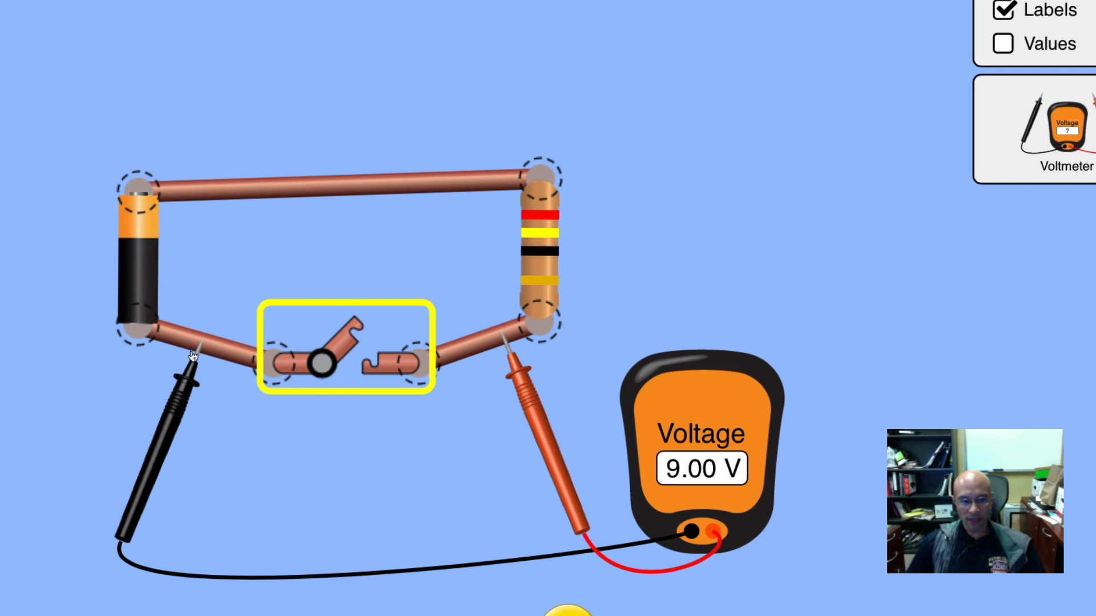
{"action": "mouse_move", "coordinate": [144, 176]}
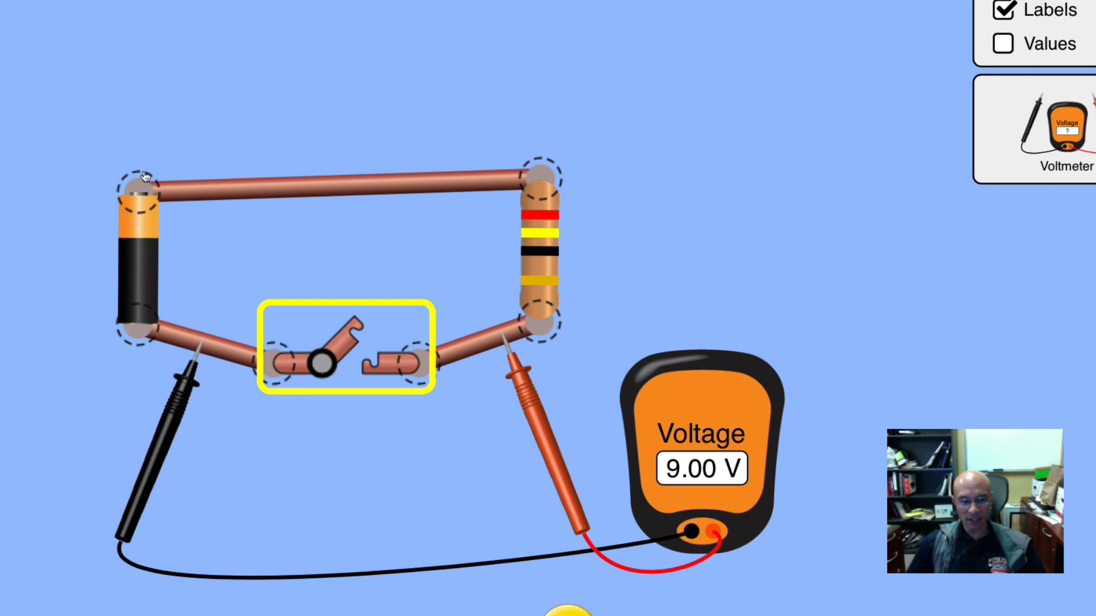
{"action": "mouse_move", "coordinate": [191, 343]}
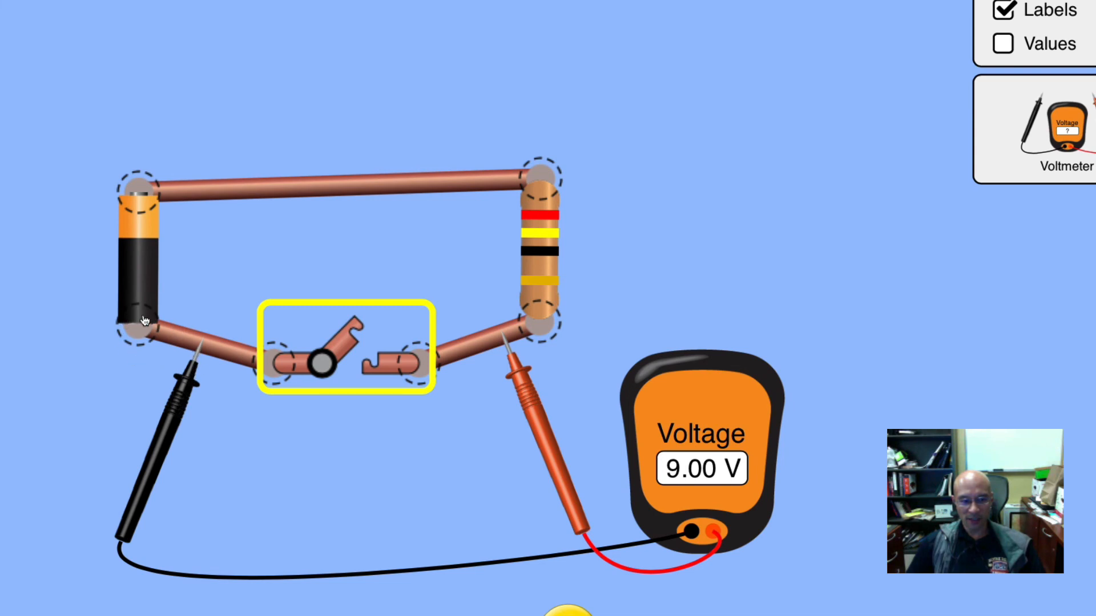
{"action": "mouse_move", "coordinate": [177, 321]}
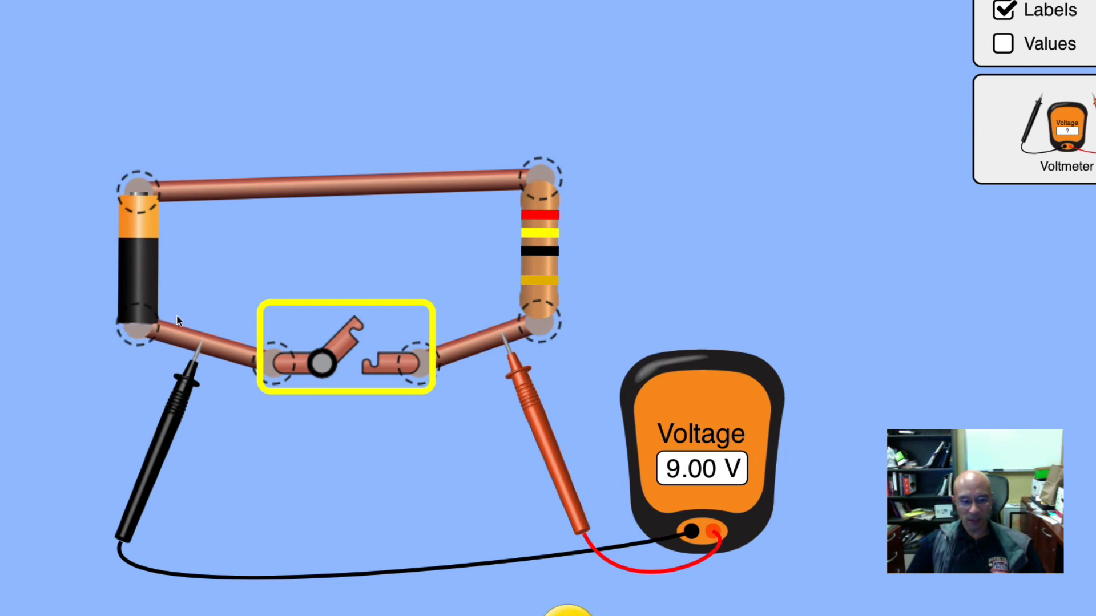
{"action": "mouse_move", "coordinate": [203, 176]}
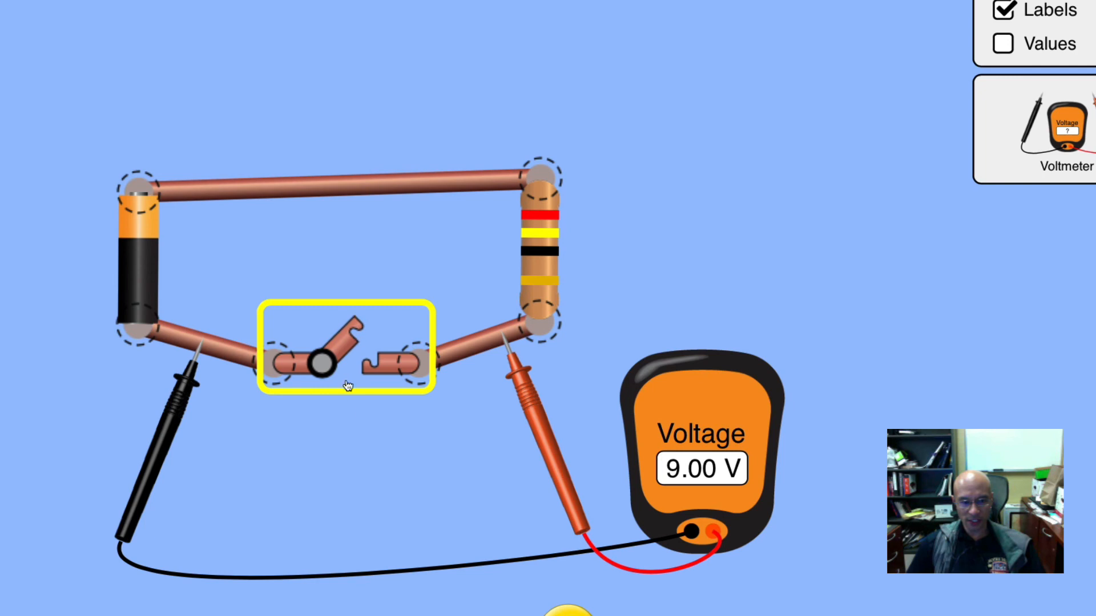
{"action": "mouse_move", "coordinate": [196, 360]}
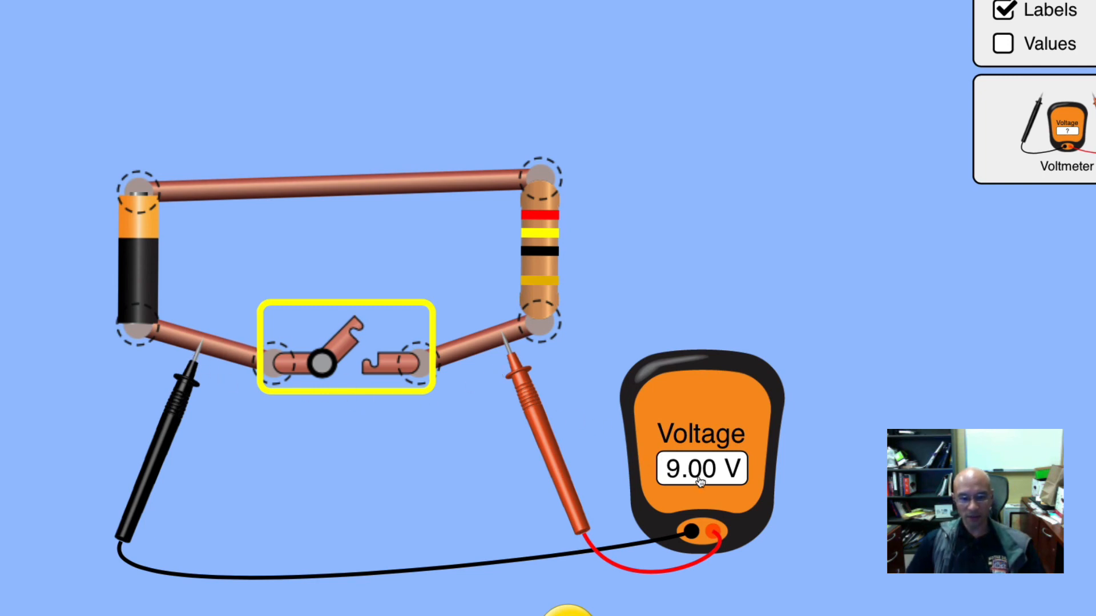
{"action": "mouse_move", "coordinate": [612, 469]}
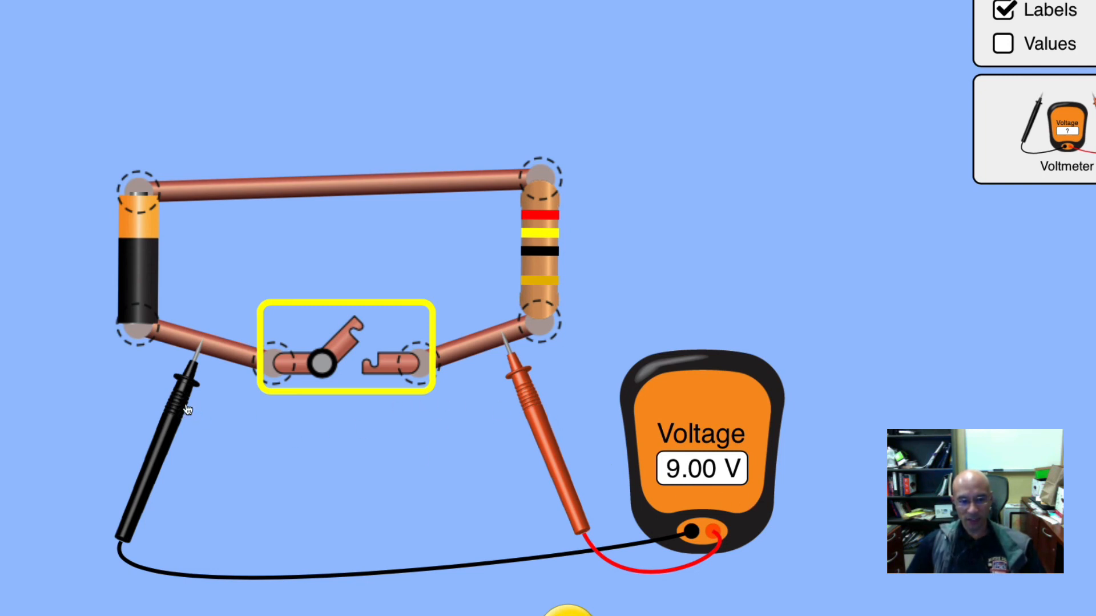
{"action": "mouse_move", "coordinate": [187, 398]}
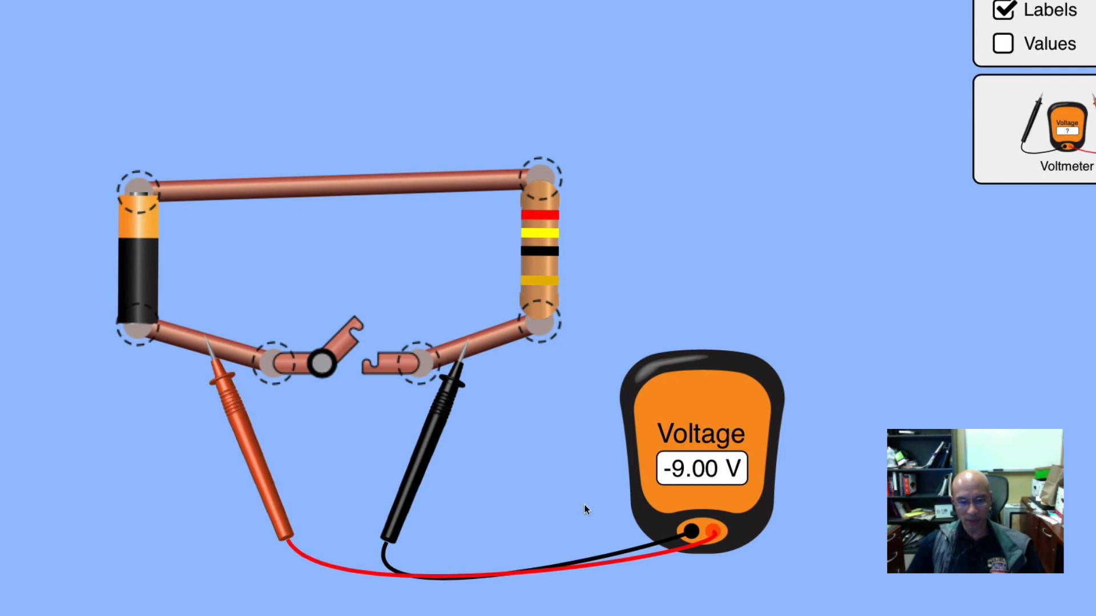
{"action": "mouse_move", "coordinate": [684, 432]}
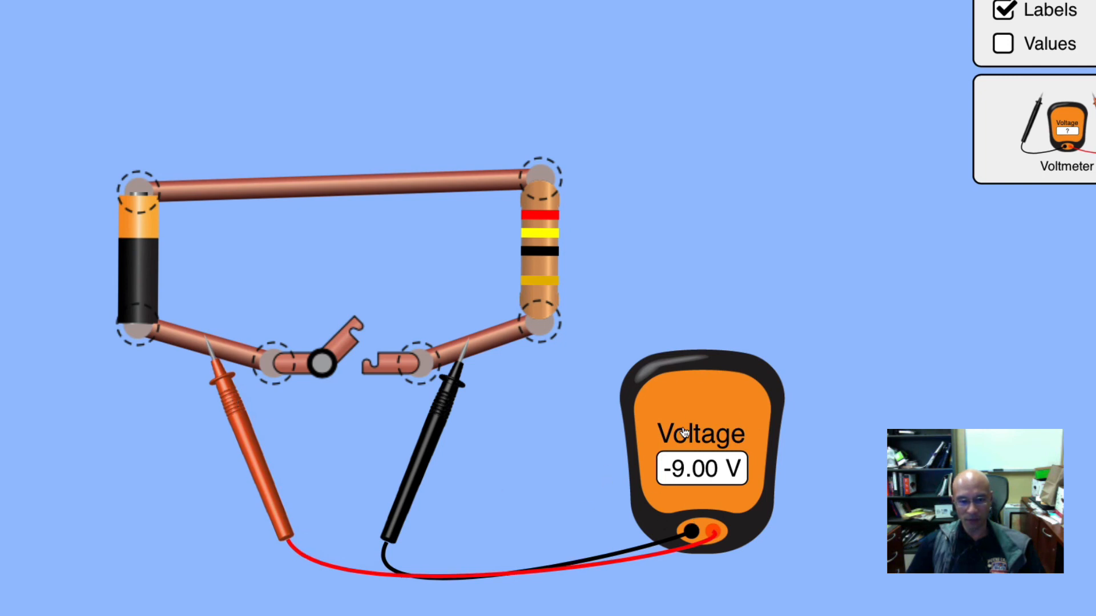
{"action": "mouse_move", "coordinate": [615, 488]}
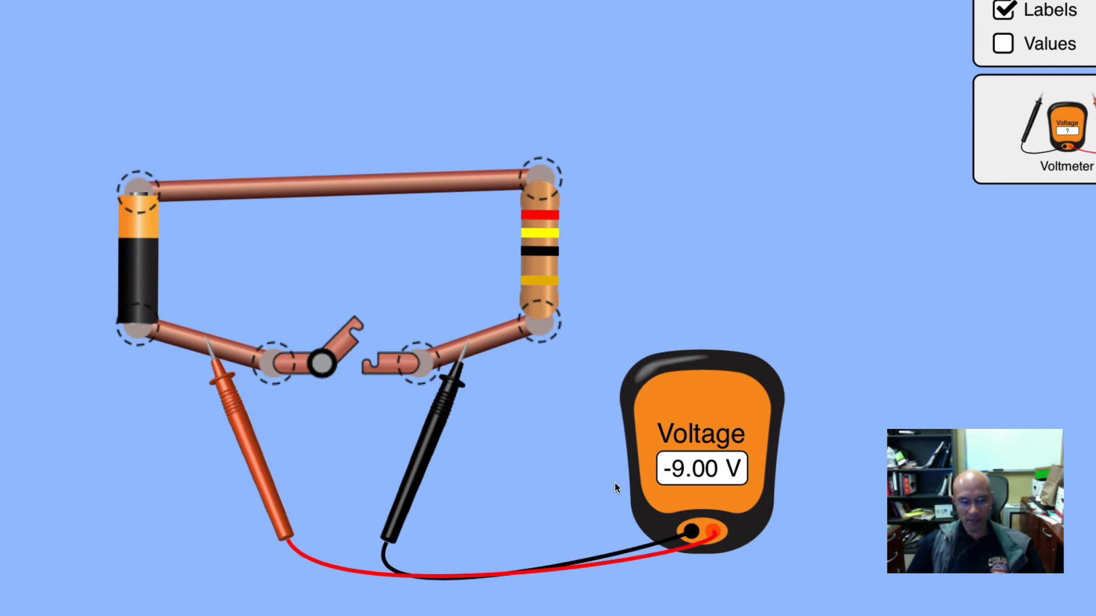